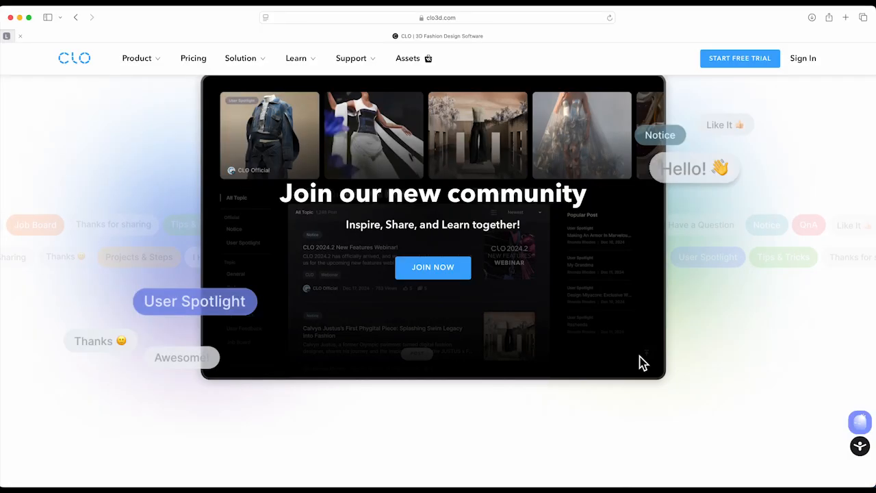
# - Dismiss the 'Join our new community' popup and read past Real materials and Explore endlessly
pyautogui.click(136, 58)
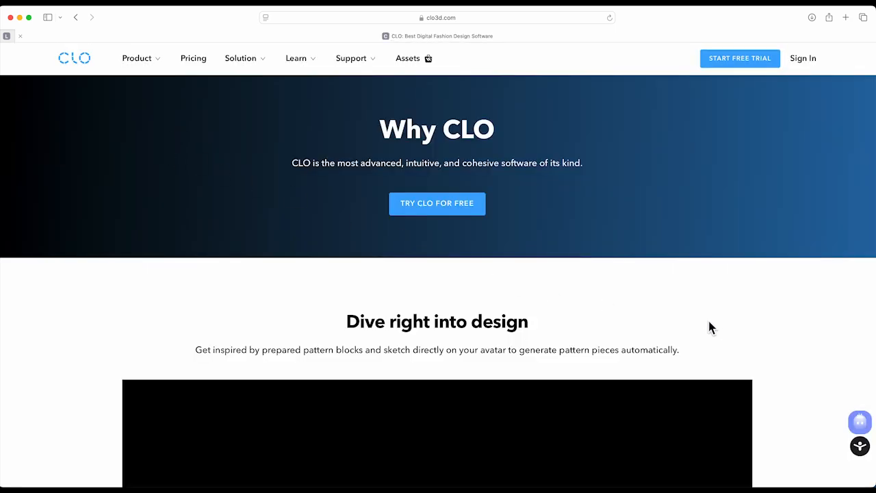
pyautogui.scroll(-3)
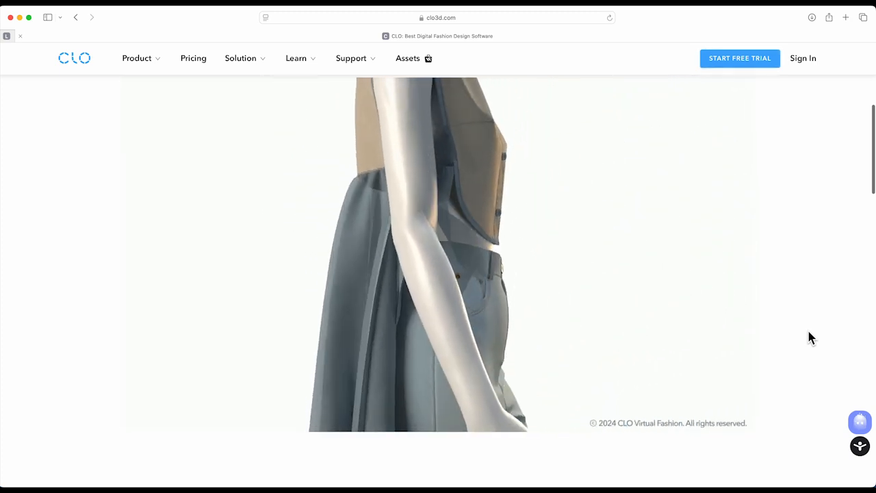
pyautogui.scroll(-3)
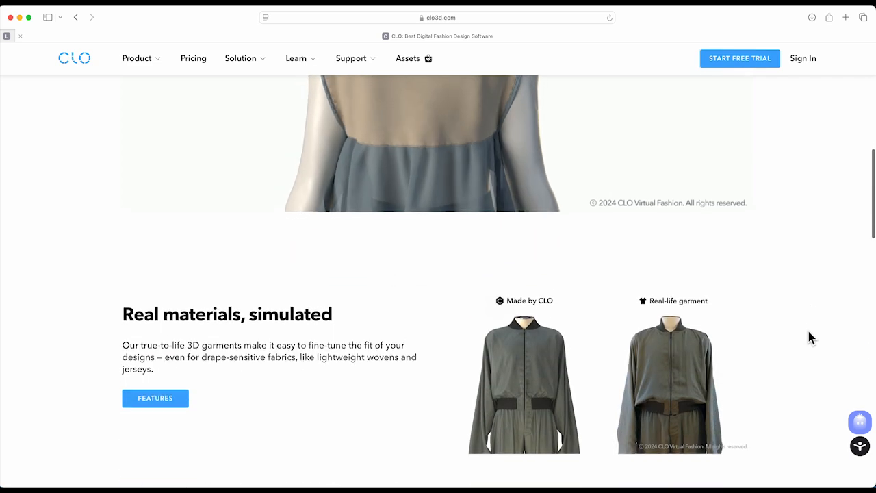
pyautogui.scroll(-3)
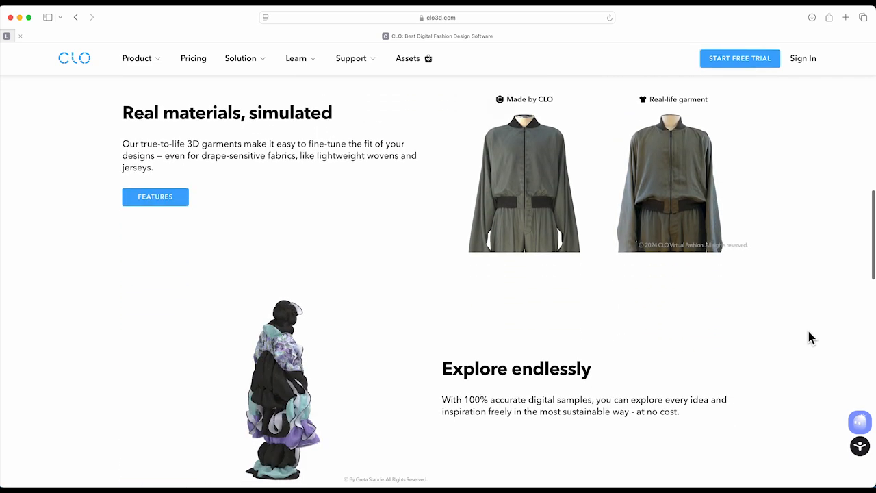
pyautogui.scroll(-3)
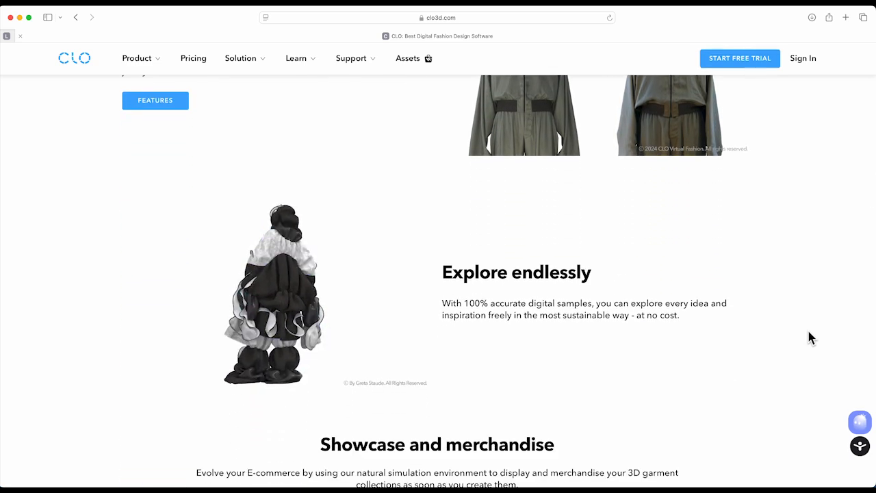
pyautogui.scroll(-3)
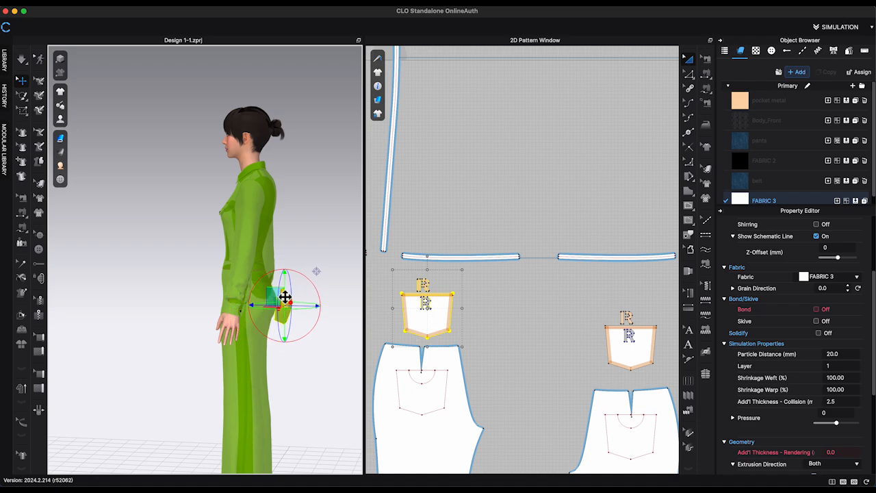
# - Move the back pocket onto the avatar's hip and edit the pieces' Layer value
pyautogui.moveTo(288, 301); pyautogui.dragTo(315, 277)
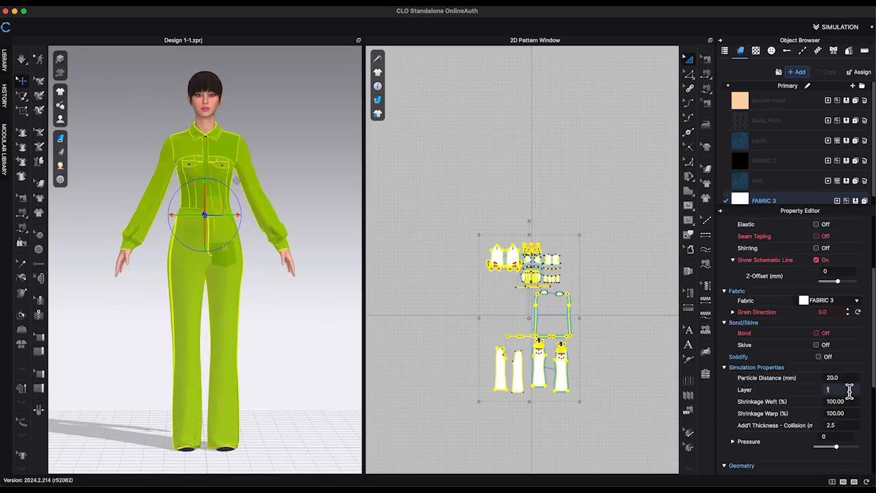
pyautogui.click(815, 332)
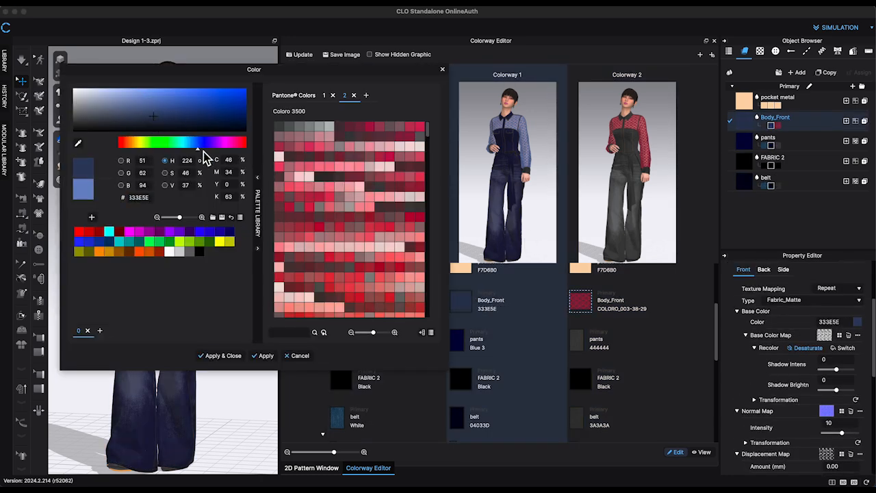
# - Apply dark blue to Body_Front, then view the Body_Front and pants print layouts
pyautogui.click(300, 355)
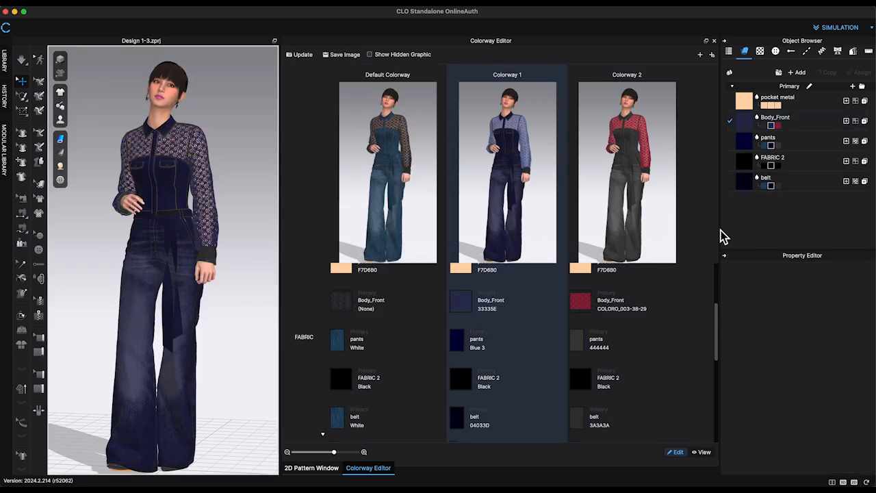
pyautogui.click(768, 137)
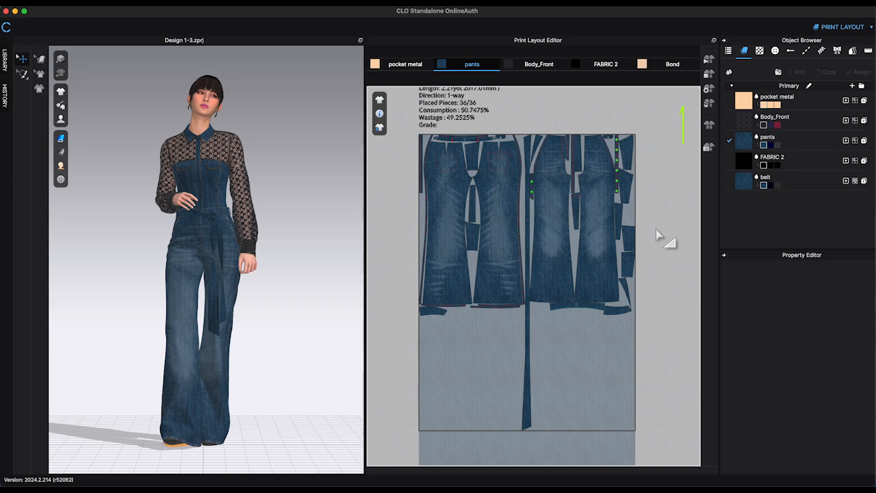
pyautogui.click(539, 64)
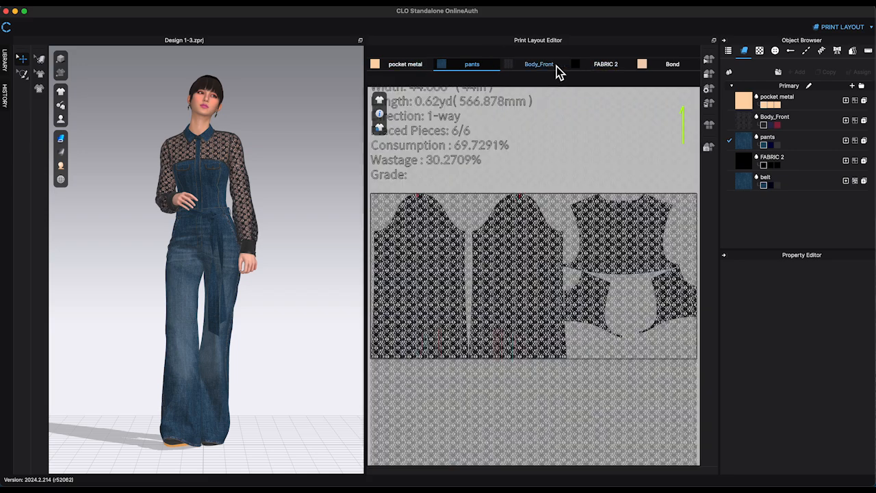
pyautogui.click(671, 63)
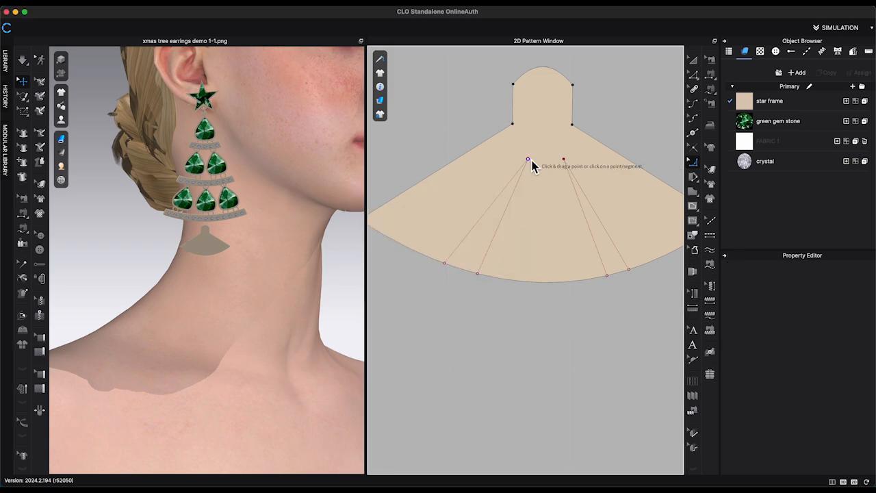
# - Bring up the options for a point on the earring's fan-shaped pattern piece
pyautogui.rightClick(527, 159)
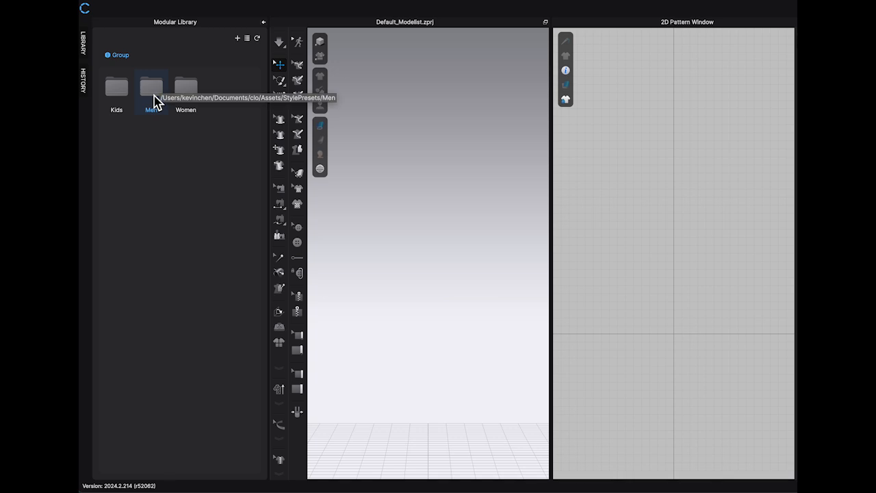
# - Look through the Men presets, then select the Blazer style under Women > Jackets
pyautogui.doubleClick(151, 88)
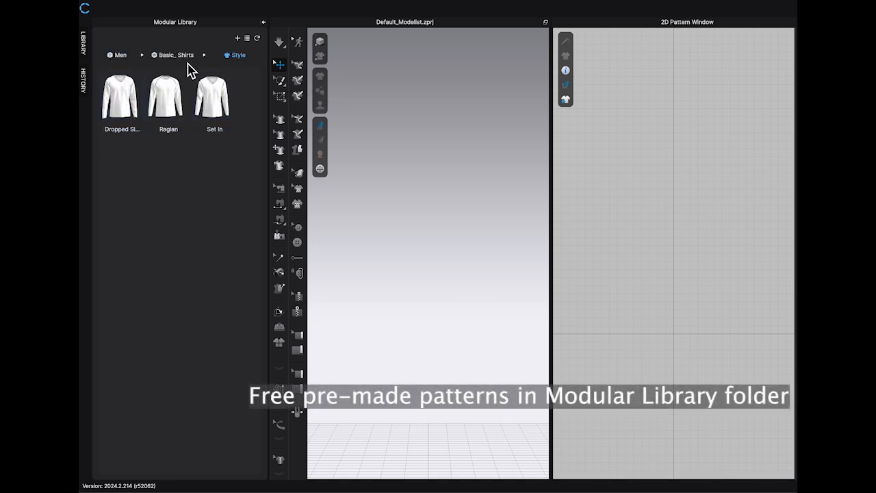
pyautogui.click(120, 55)
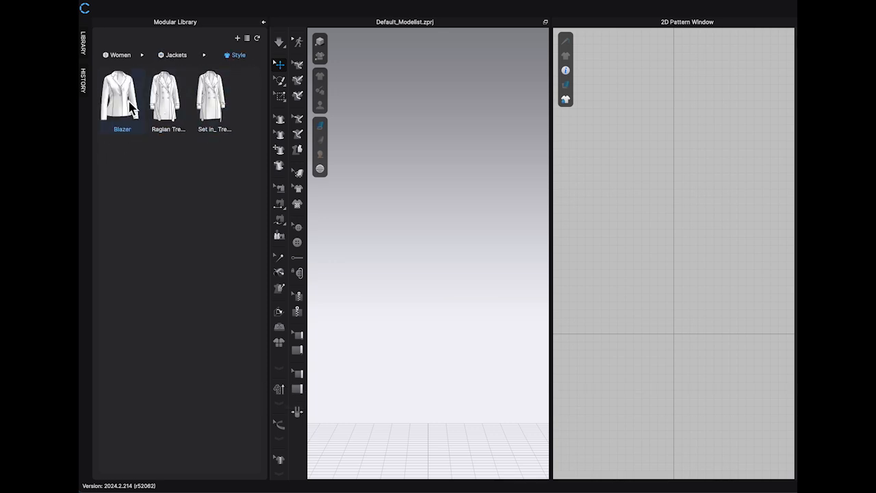
pyautogui.click(122, 94)
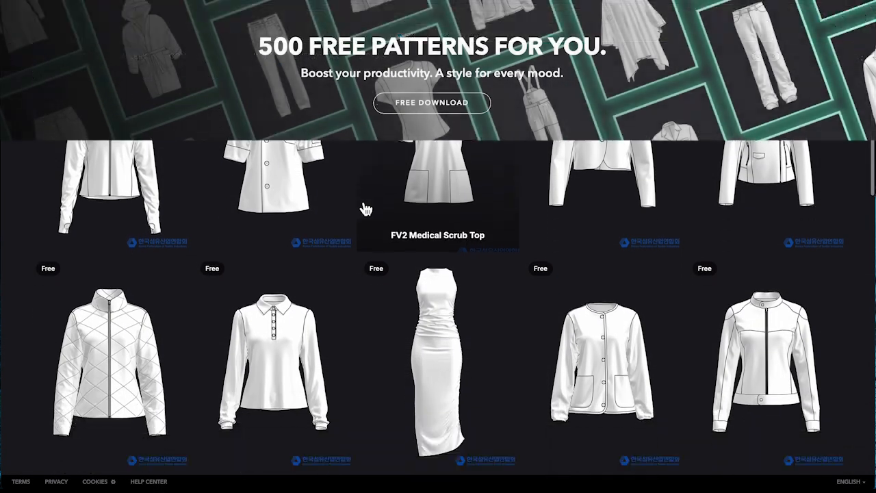
# - Scroll the '500 Free Patterns for You' catalogue down to coats, hoodies and shirts
pyautogui.scroll(-3)
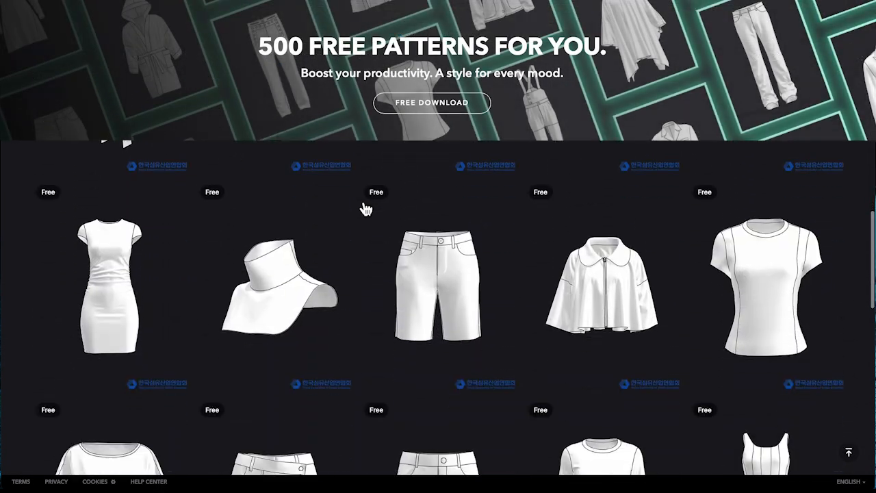
pyautogui.scroll(-3)
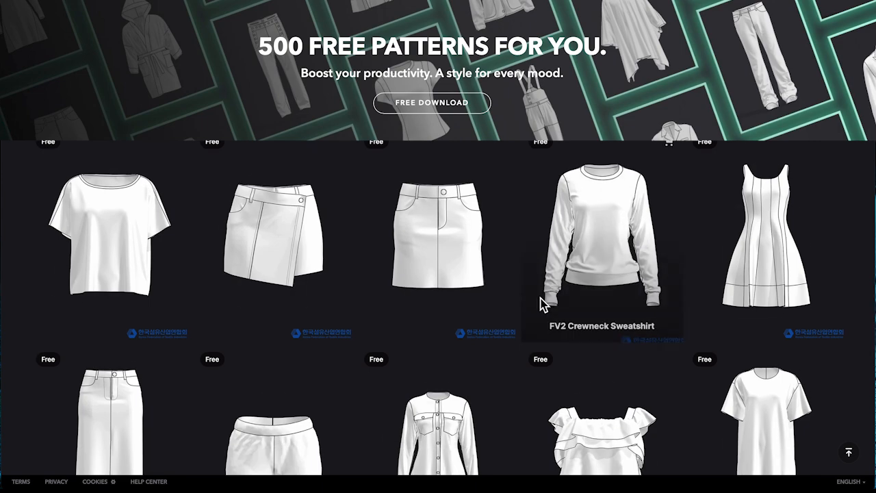
pyautogui.scroll(-3)
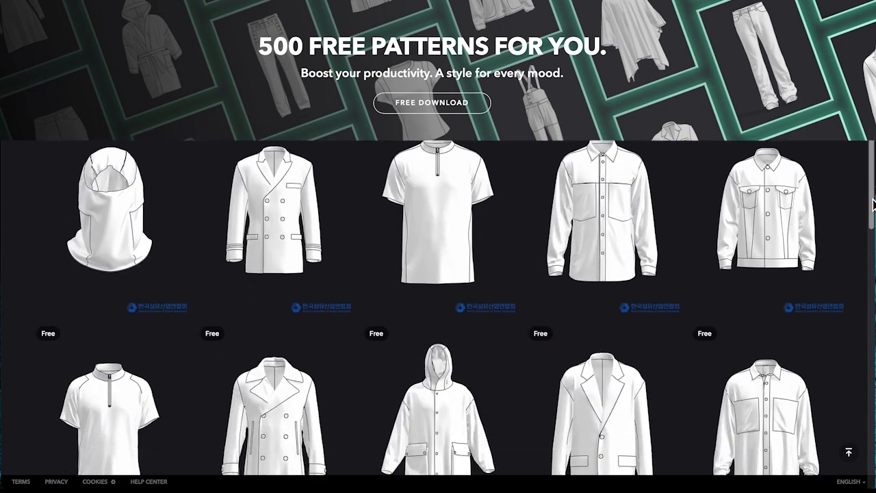
pyautogui.scroll(-3)
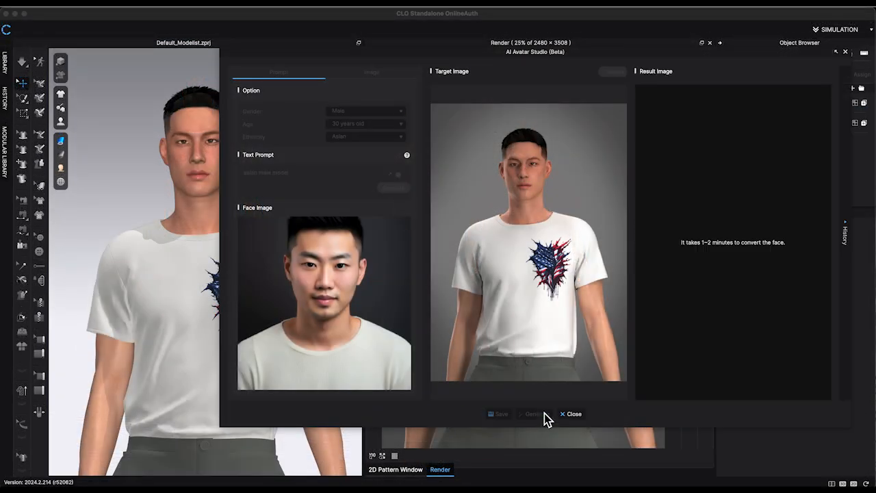
# - Generate a Result Image putting the uploaded Asian male face on the T-shirt avatar
pyautogui.click(530, 413)
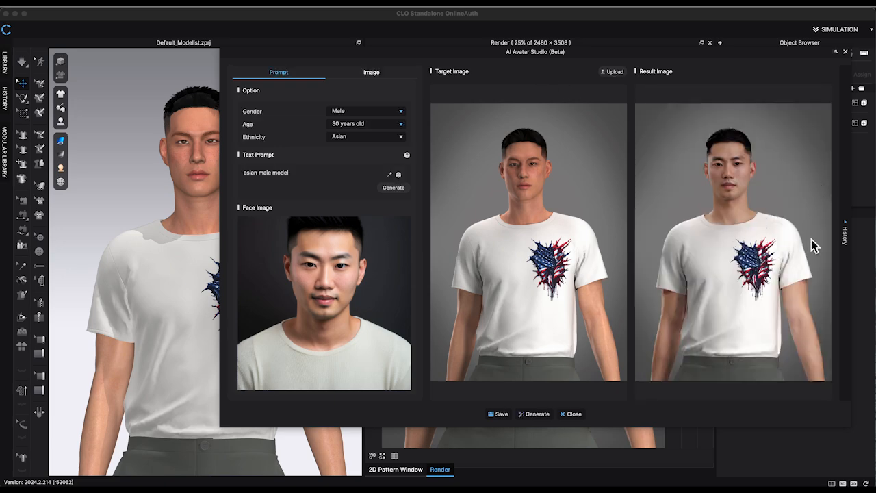
pyautogui.moveTo(569, 444)
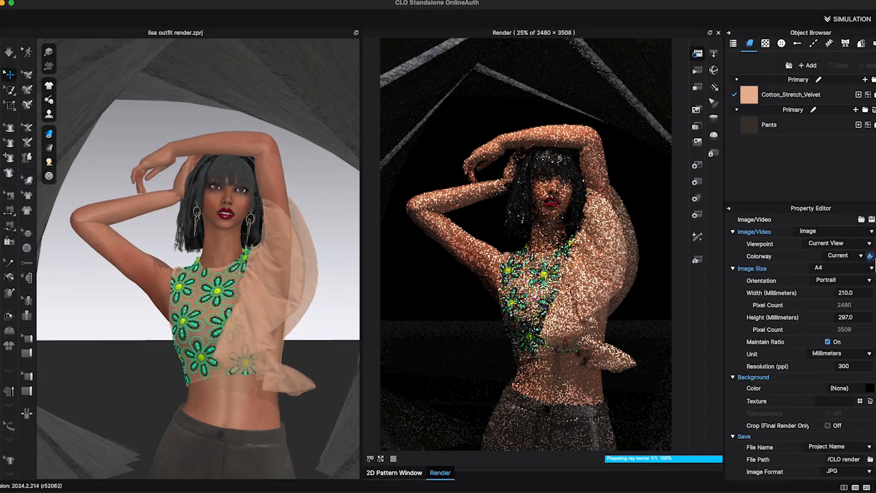
# - Render the velvet outfit as a 30 fps animation video, A4 Portrait at 300 ppi
pyautogui.click(808, 230)
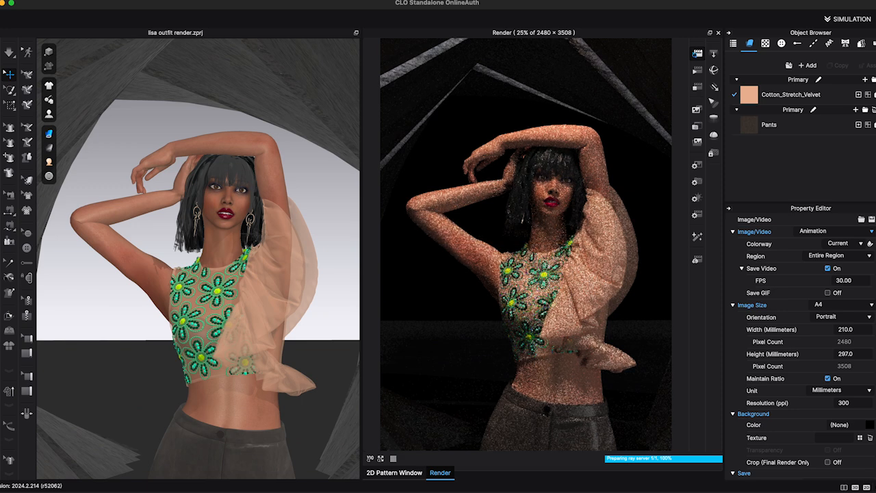
pyautogui.click(697, 214)
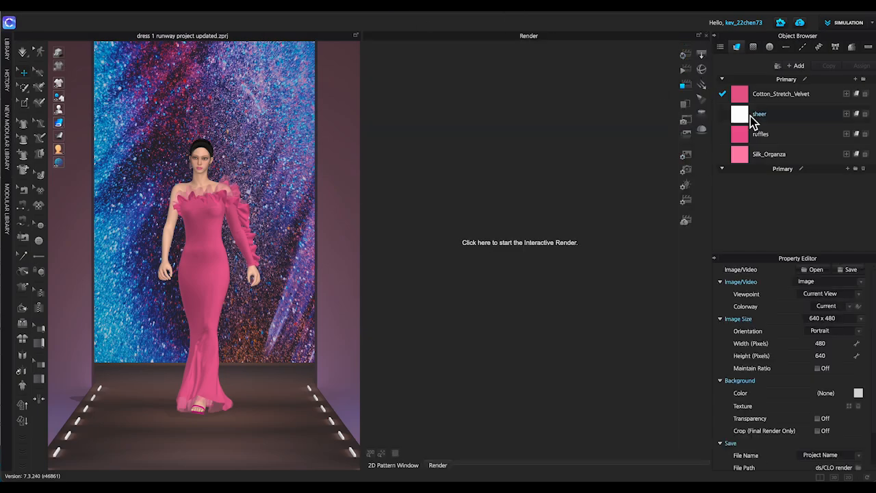
# - Start Interactive Render of the runway gown and save the animation as 30 fps video
pyautogui.click(849, 23)
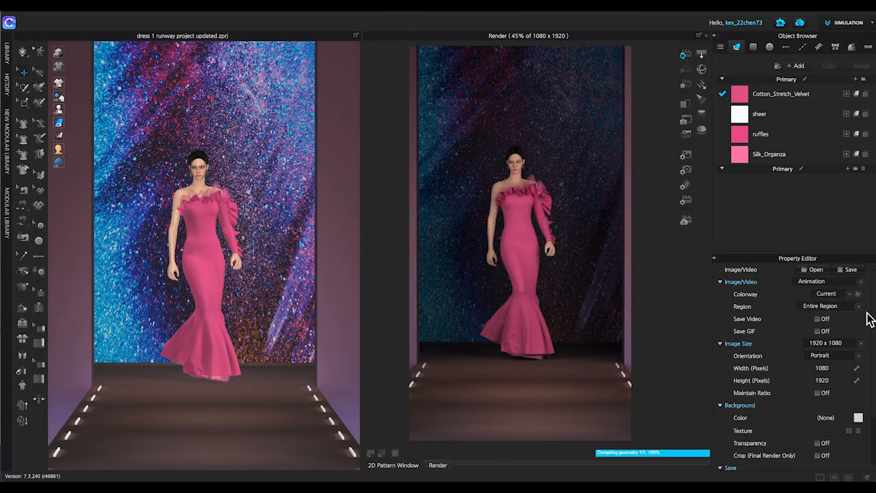
pyautogui.click(817, 319)
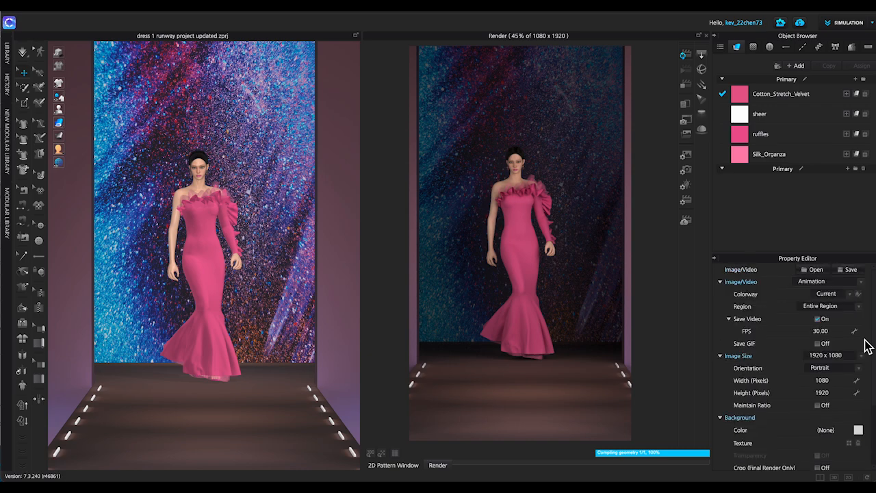
pyautogui.click(859, 312)
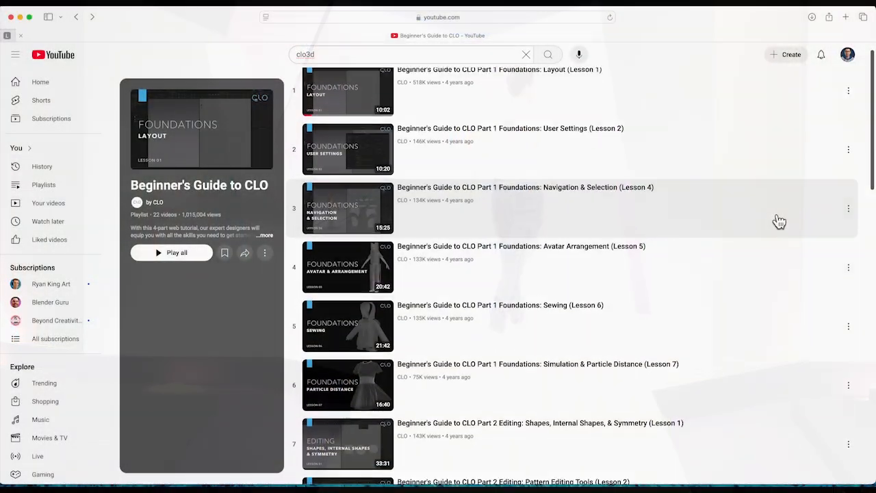
# - Scroll through lessons 1–22 of the Beginner's Guide to CLO playlist and back up
pyautogui.scroll(-3)
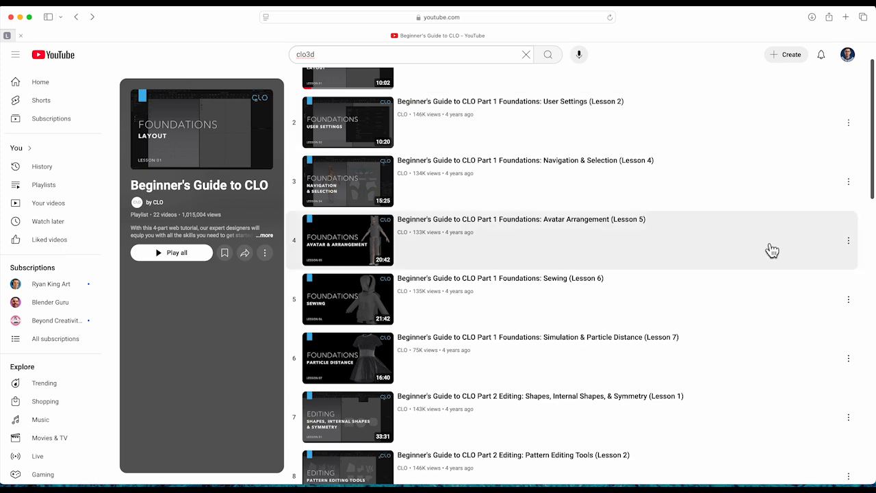
pyautogui.scroll(-3)
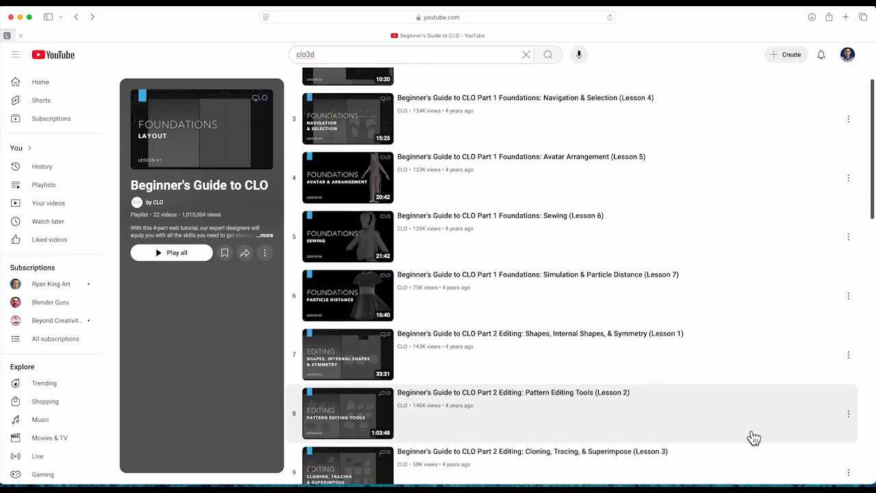
pyautogui.scroll(-3)
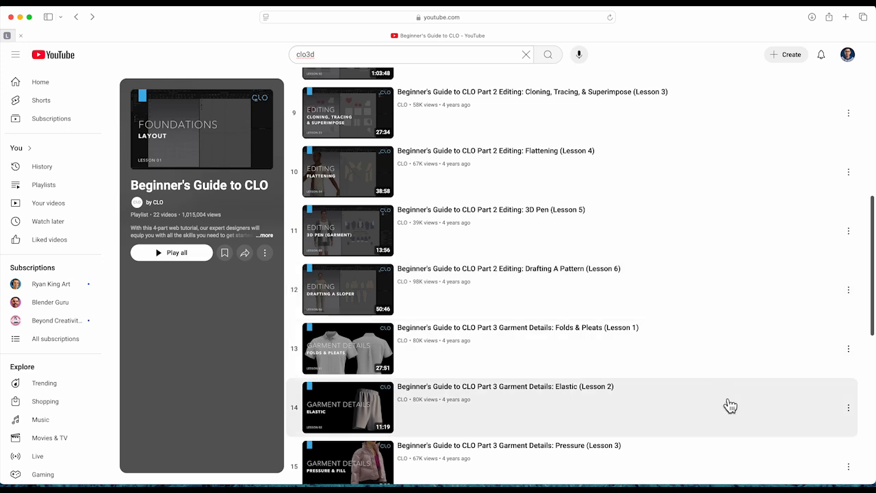
pyautogui.scroll(-3)
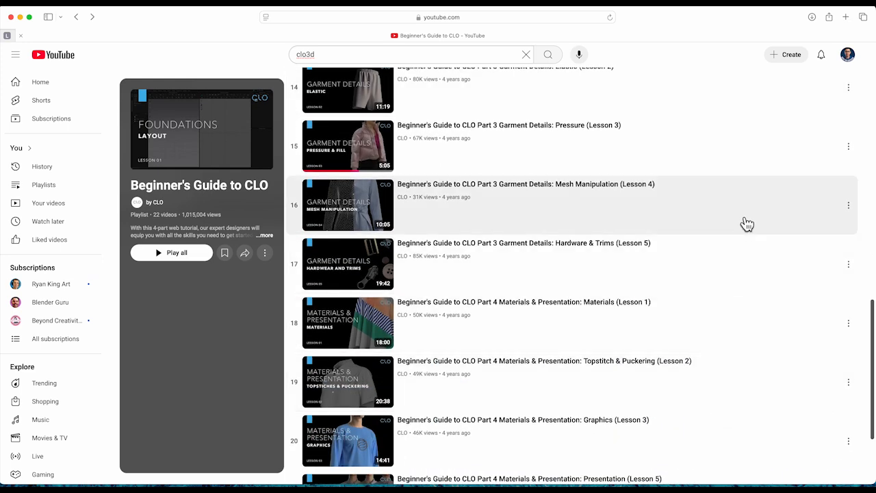
pyautogui.scroll(-3)
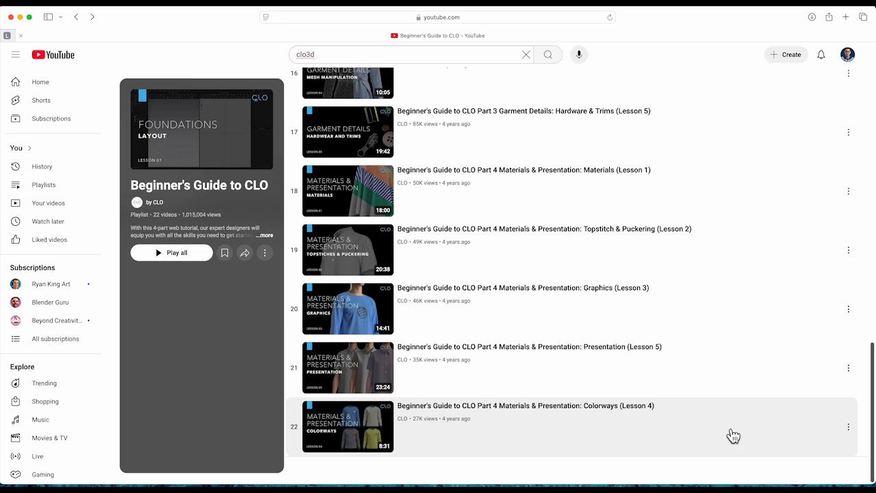
pyautogui.moveTo(724, 401)
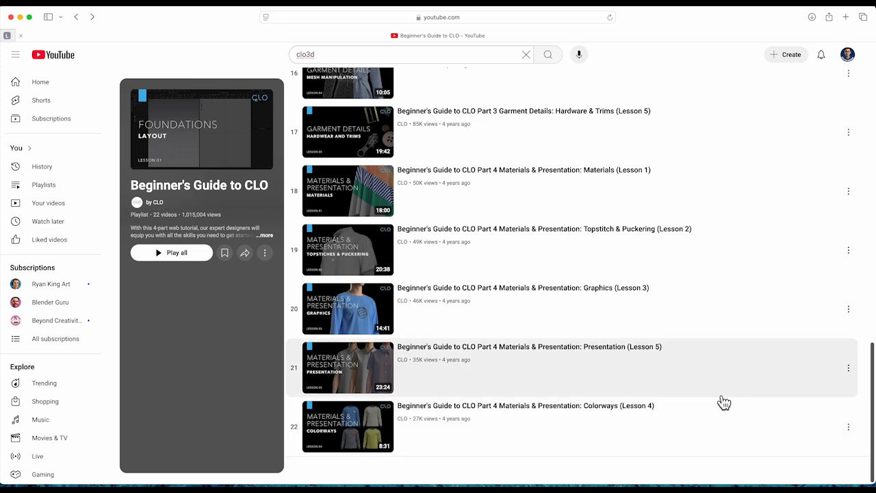
pyautogui.scroll(3)
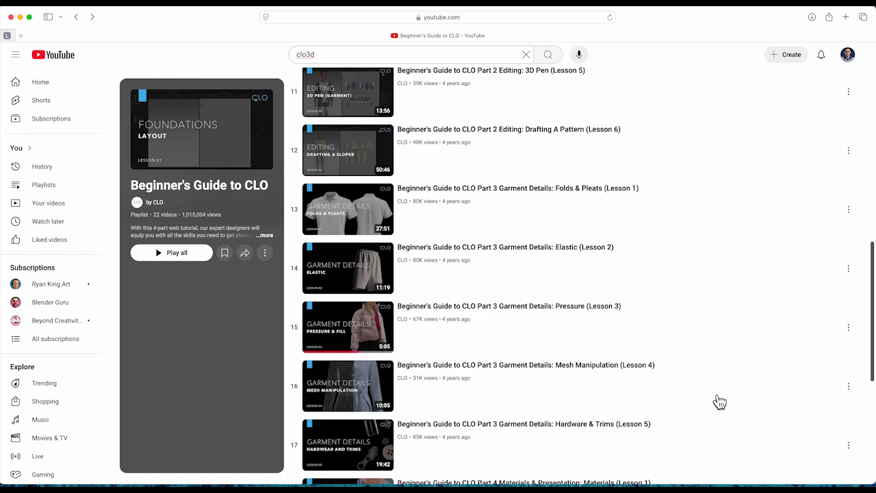
pyautogui.scroll(3)
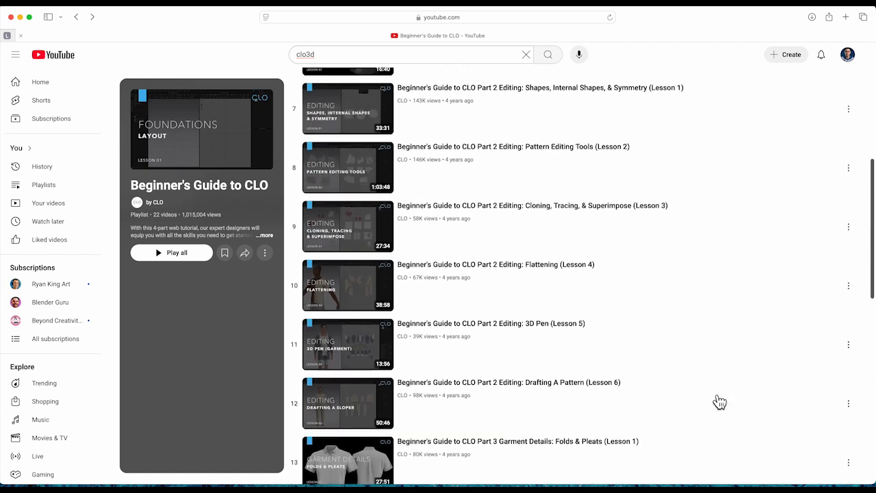
pyautogui.scroll(3)
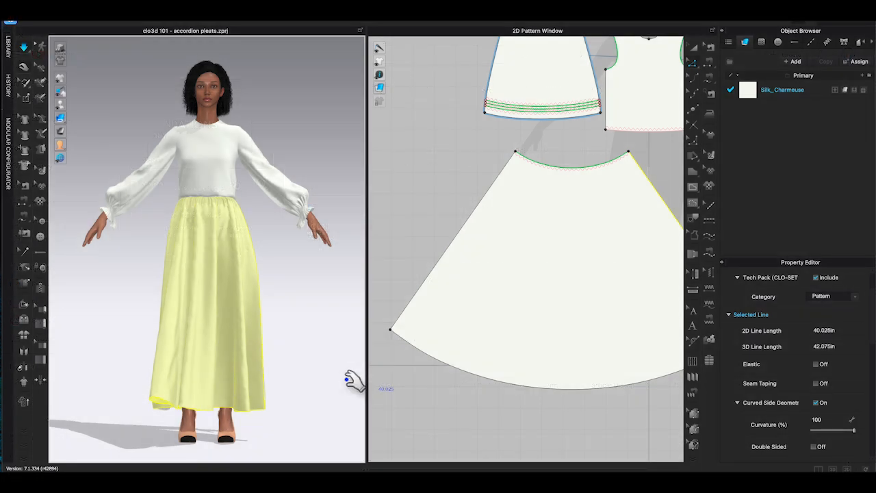
# - Distribute evenly spaced internal lines between the skirt pattern's edges, setting the number of offsets
pyautogui.rightClick(592, 281)
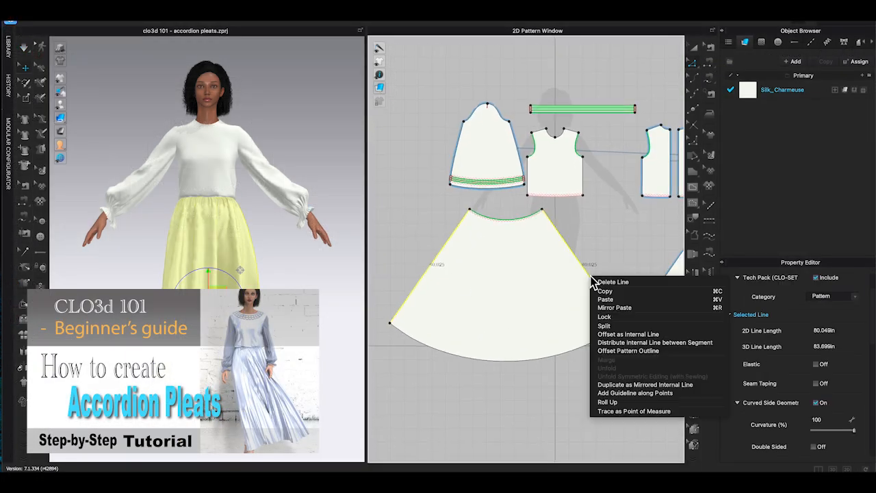
pyautogui.click(654, 343)
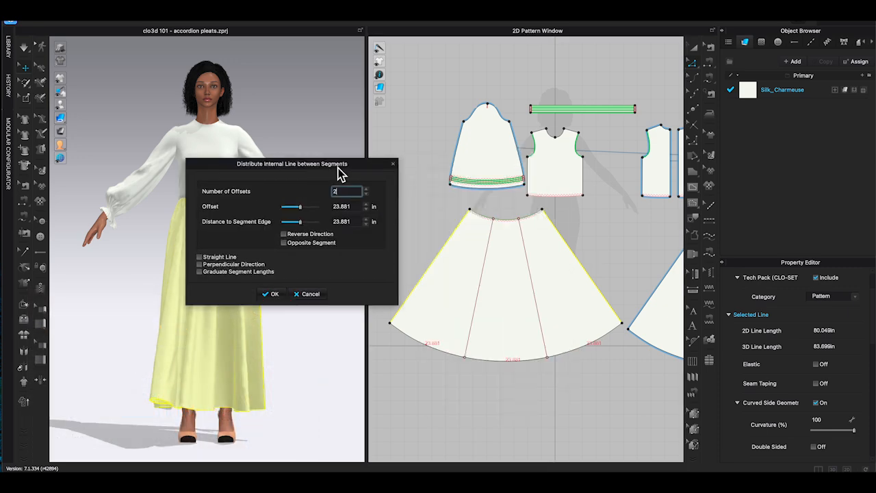
pyautogui.click(275, 293)
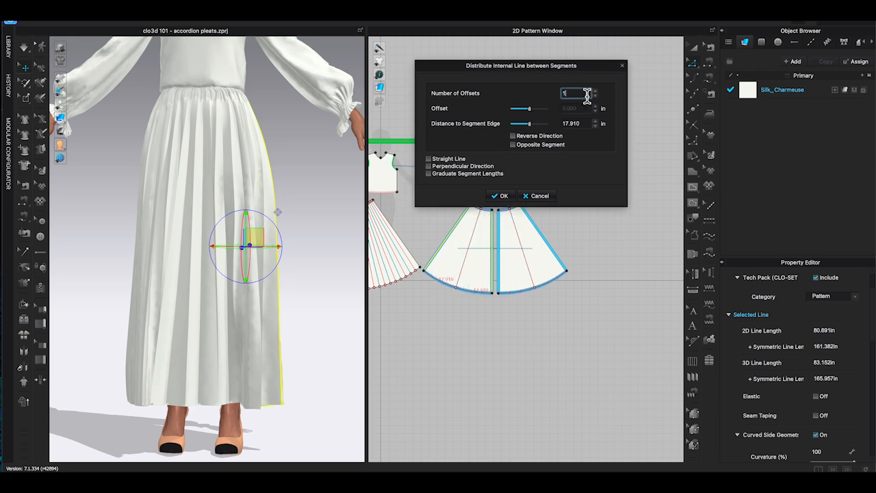
pyautogui.click(499, 196)
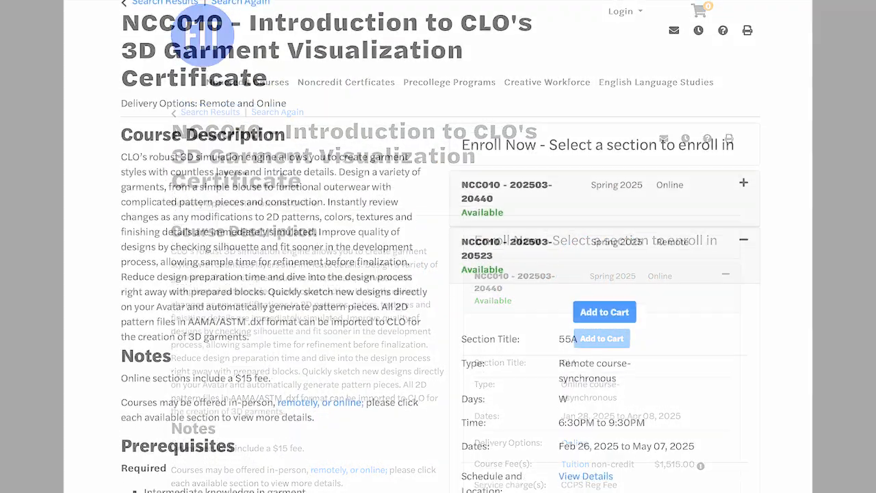
# - Open the Fundamentals of Clo3D course and expand the Mar 03 section details ($975)
pyautogui.scroll(-3)
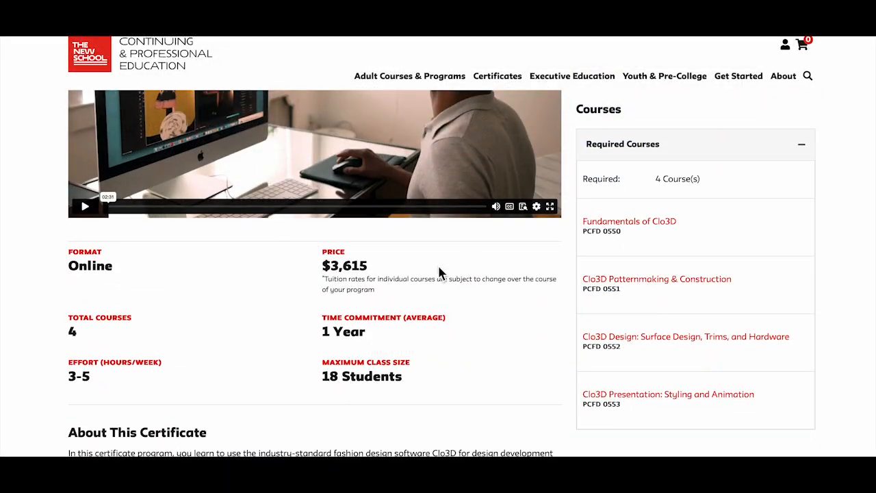
pyautogui.click(628, 221)
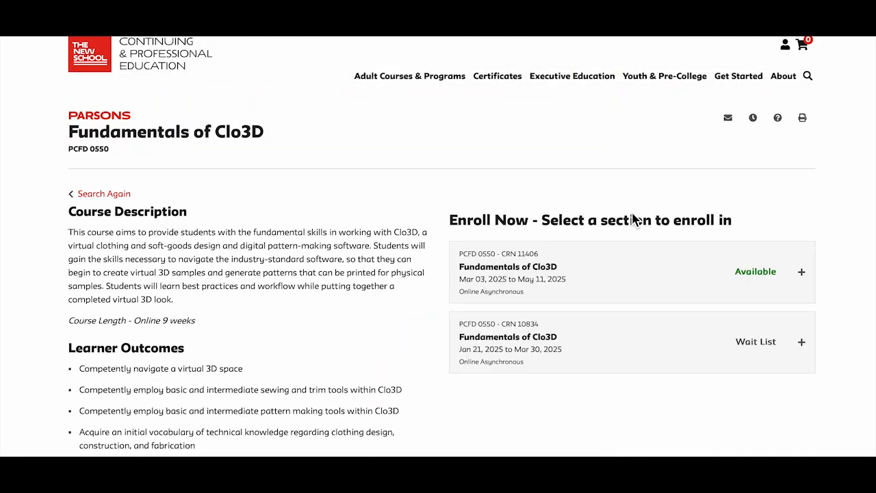
pyautogui.click(800, 271)
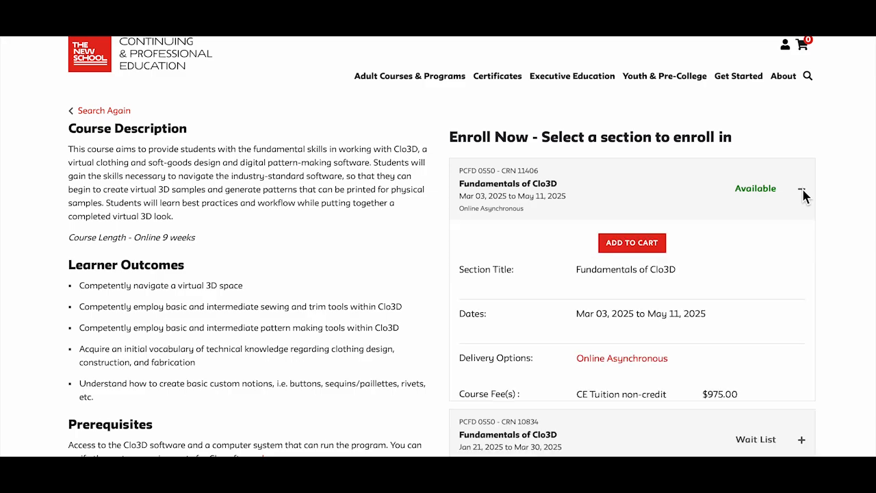
pyautogui.scroll(-3)
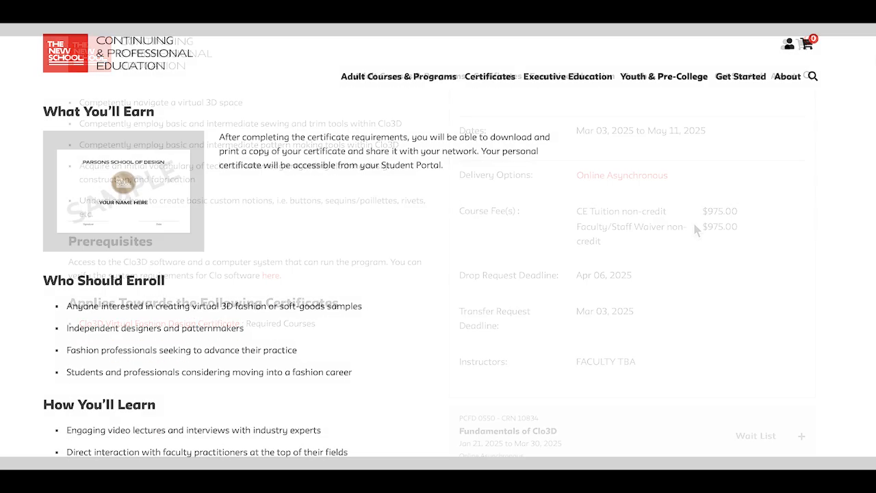
pyautogui.click(123, 188)
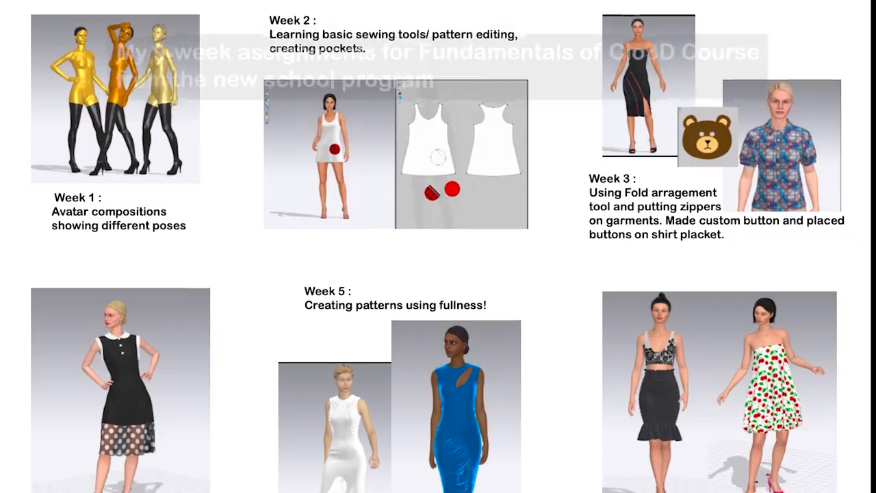
# - Scroll the student project image down to the Week 4, 6 and 8 looks
pyautogui.scroll(-3)
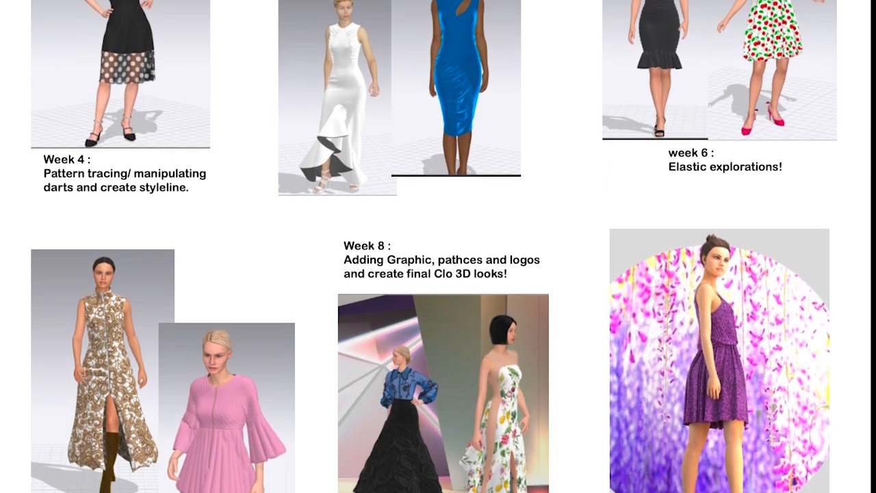
pyautogui.scroll(-3)
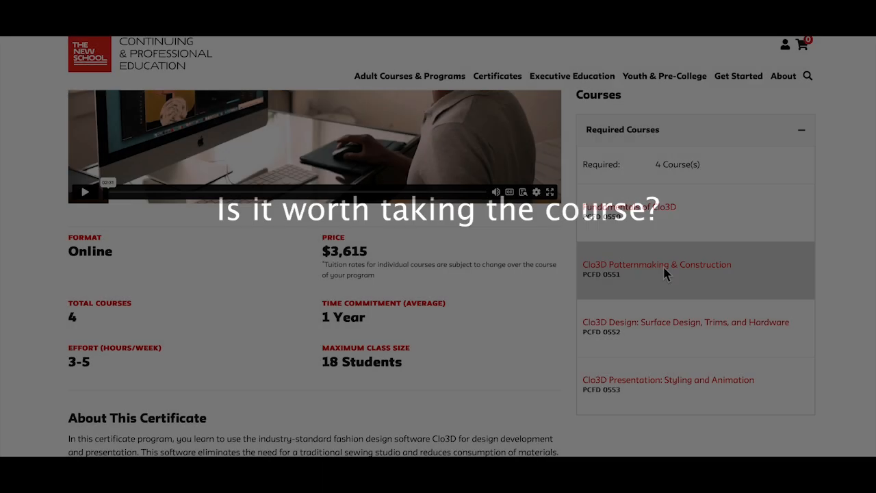
pyautogui.click(656, 264)
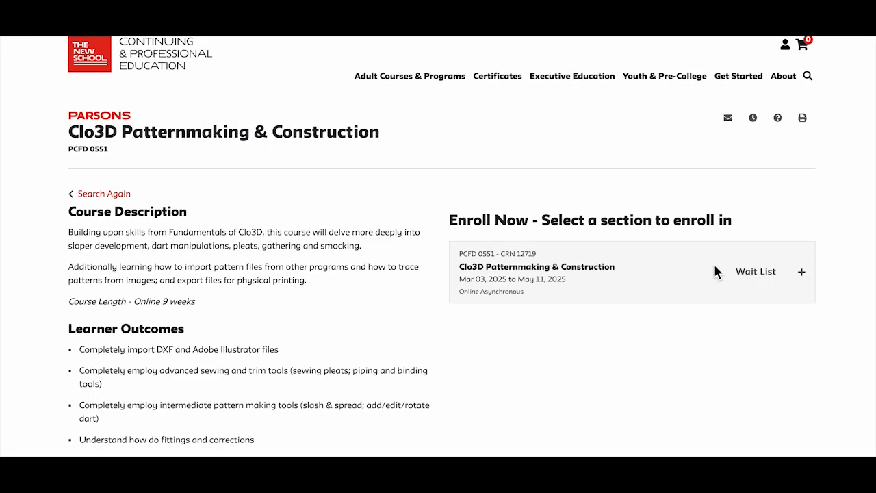
pyautogui.scroll(-3)
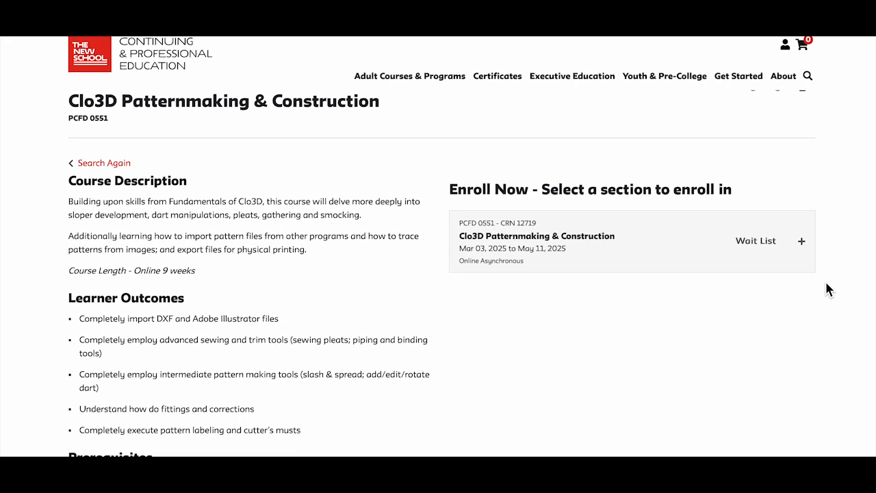
pyautogui.click(801, 240)
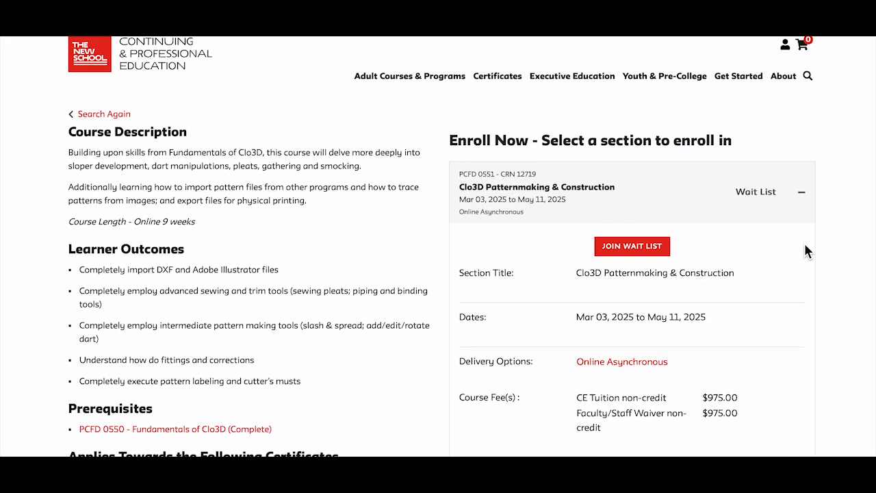
pyautogui.scroll(-3)
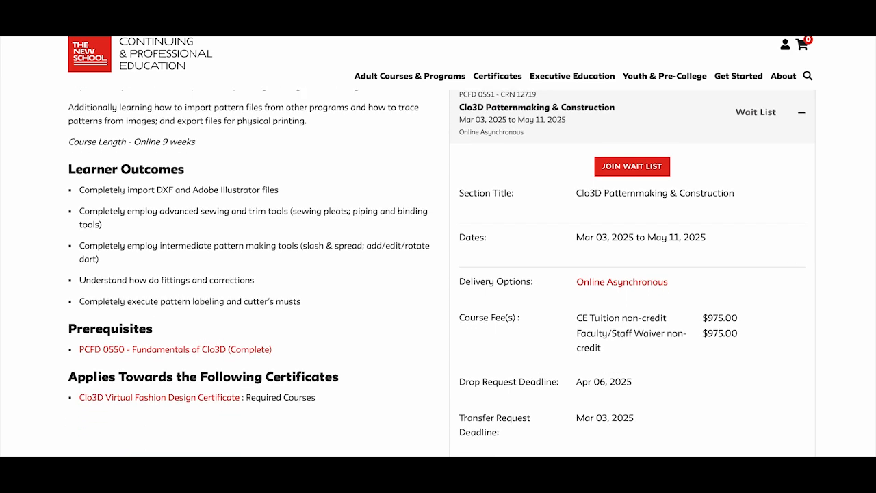
pyautogui.click(159, 397)
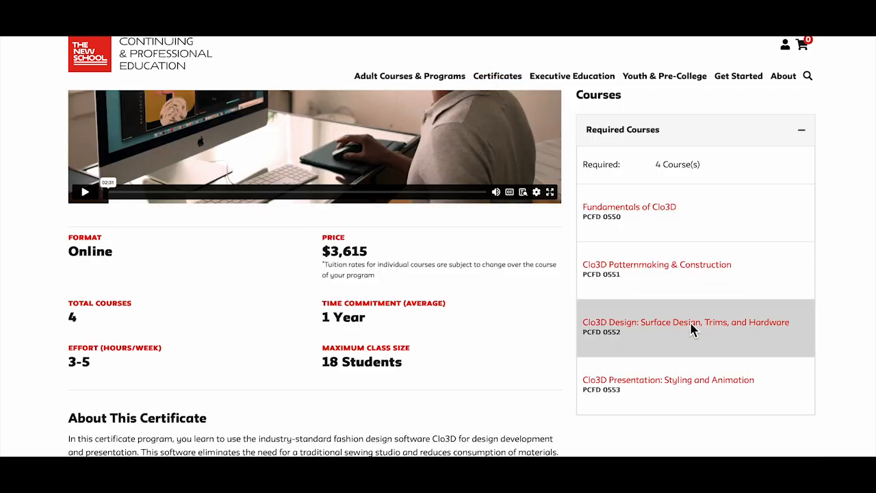
pyautogui.click(685, 322)
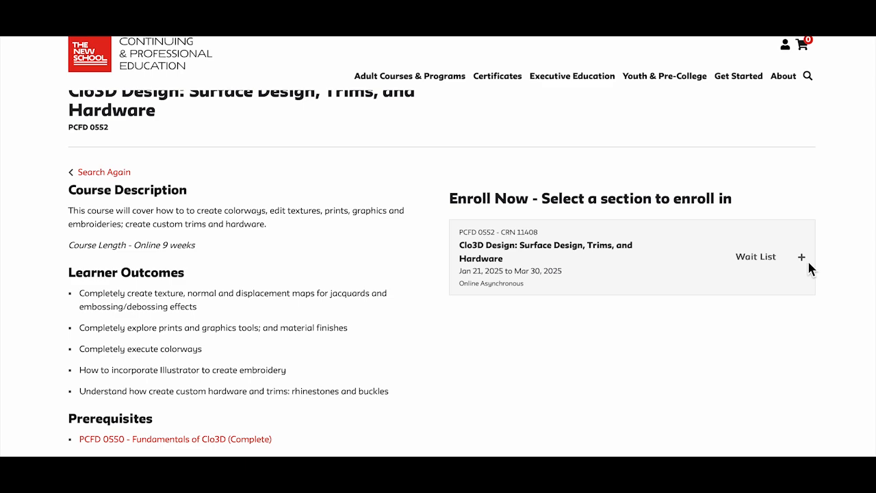
pyautogui.click(801, 257)
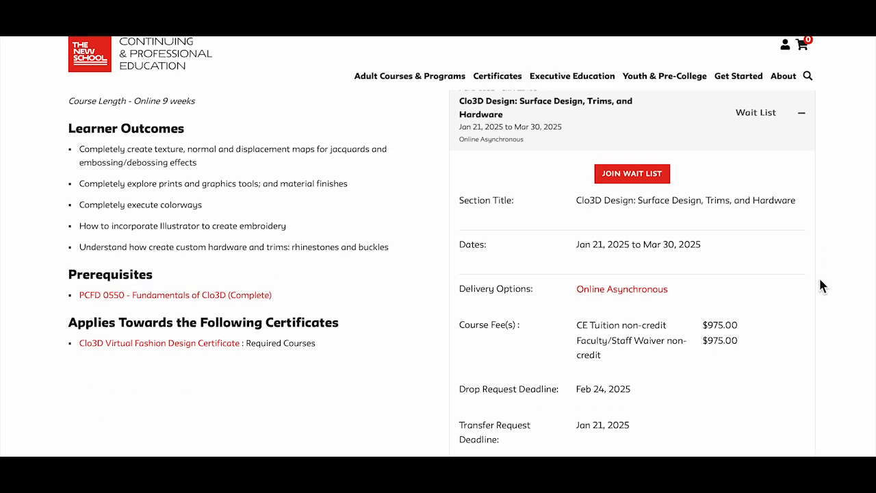
pyautogui.scroll(-3)
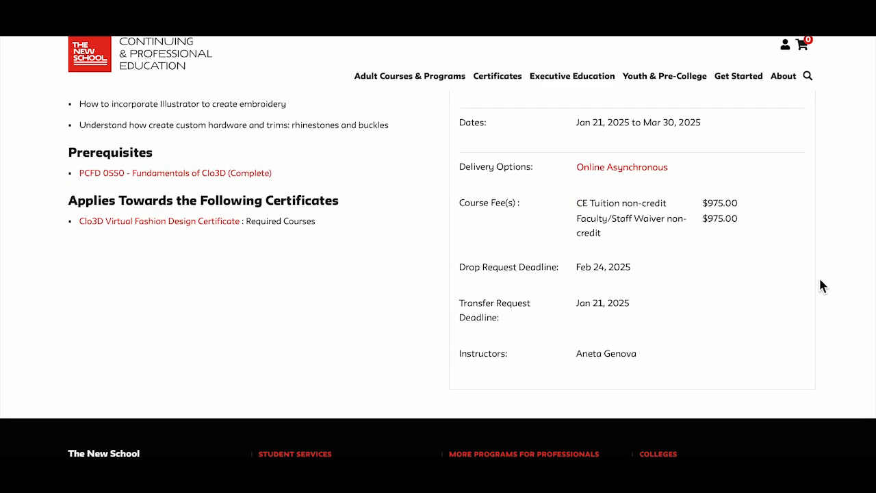
pyautogui.click(159, 220)
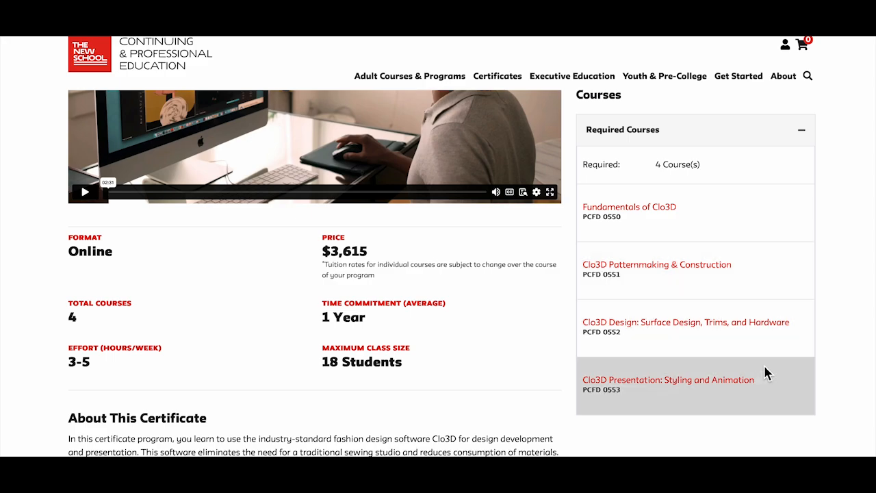
pyautogui.click(667, 379)
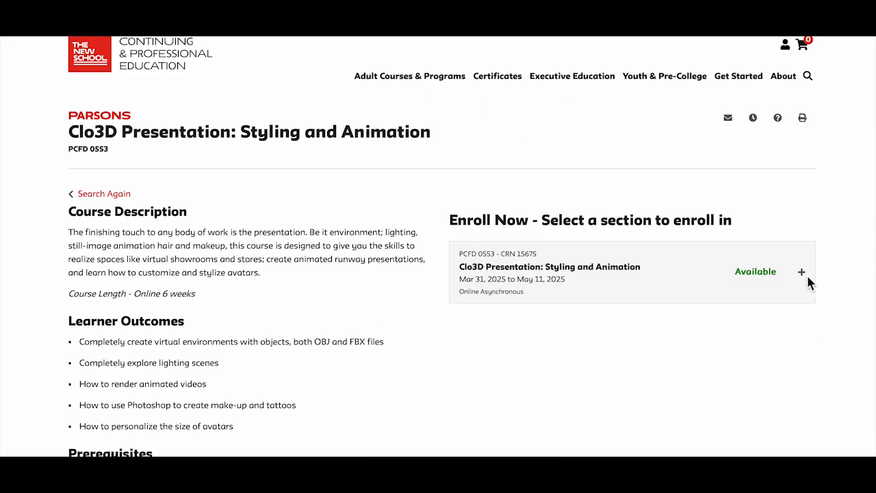
pyautogui.click(801, 271)
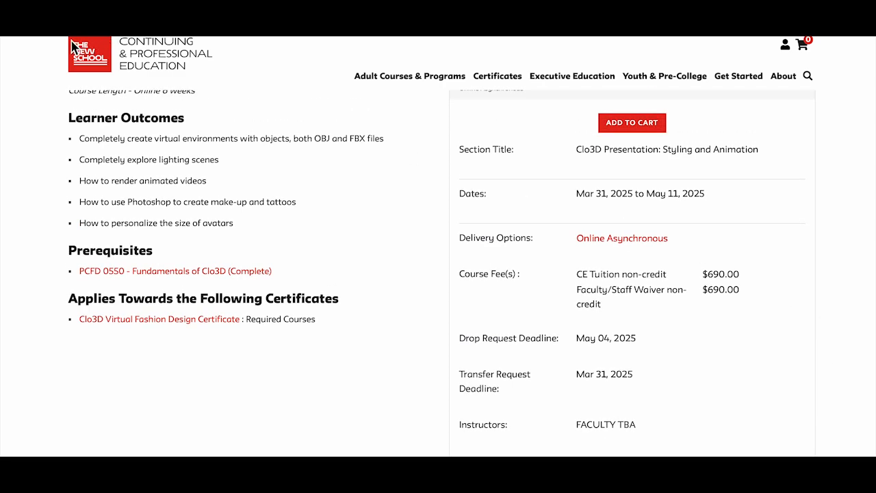
pyautogui.click(159, 318)
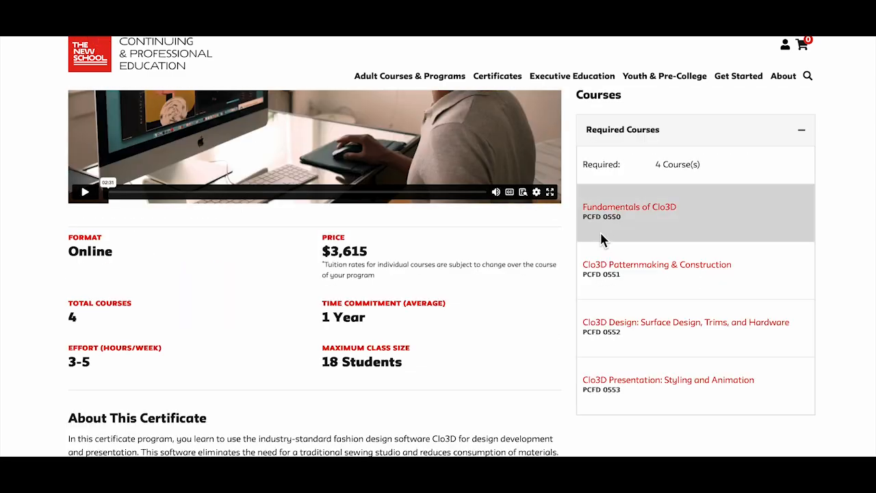
pyautogui.scroll(-3)
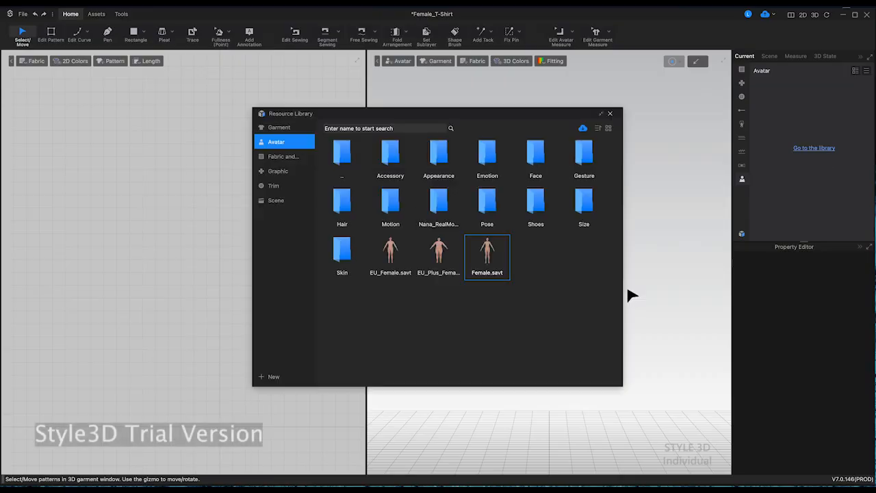
# - Load Female.savt, draw a long rectangular strip below the dress pieces, and focus-zoom on it
pyautogui.doubleClick(486, 253)
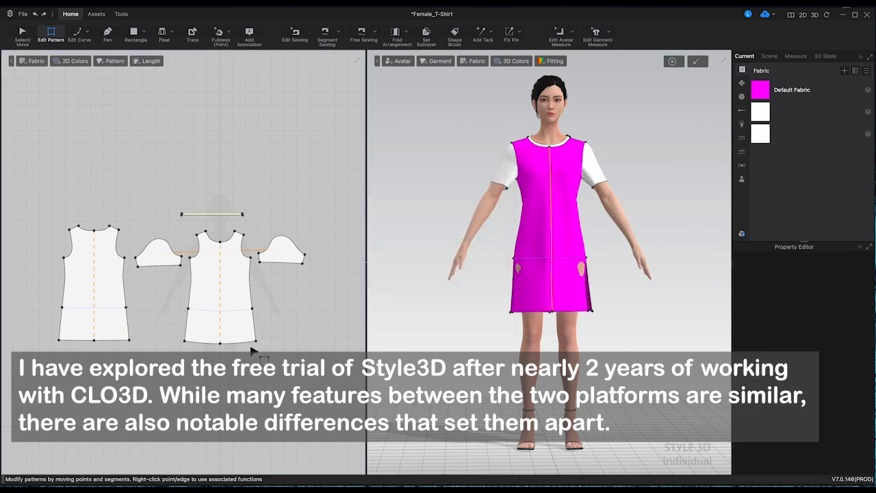
pyautogui.click(22, 34)
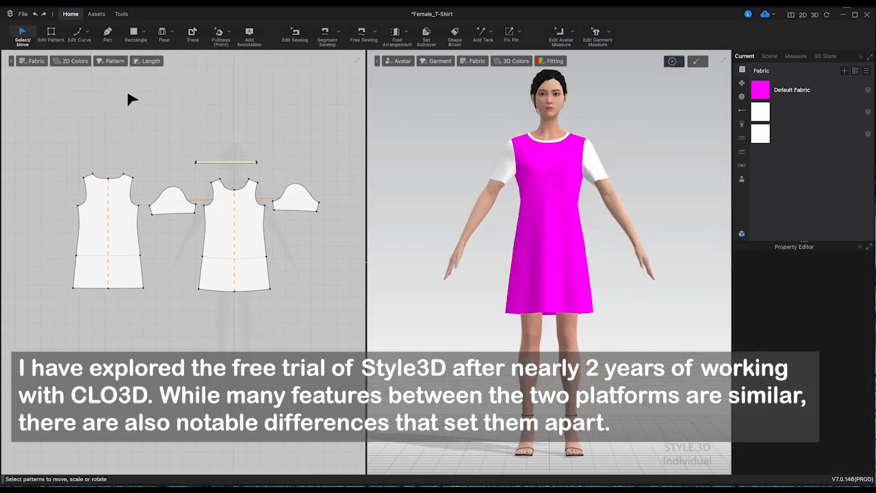
pyautogui.click(135, 32)
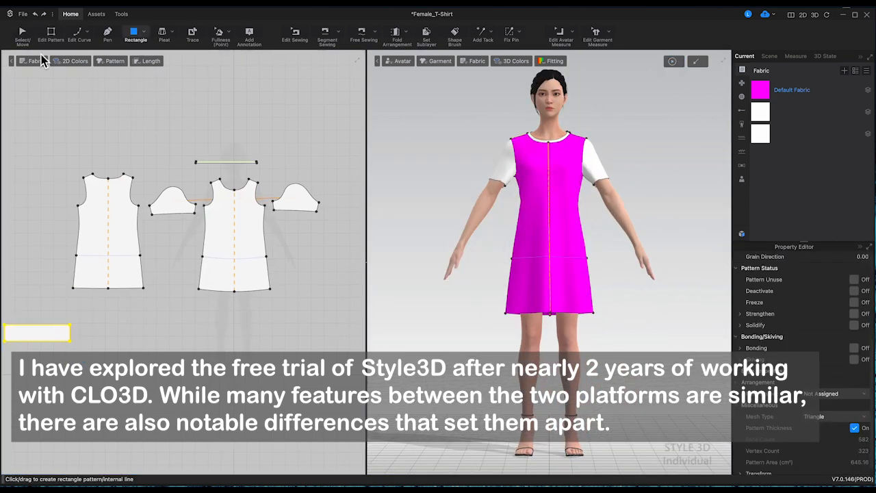
pyautogui.click(327, 36)
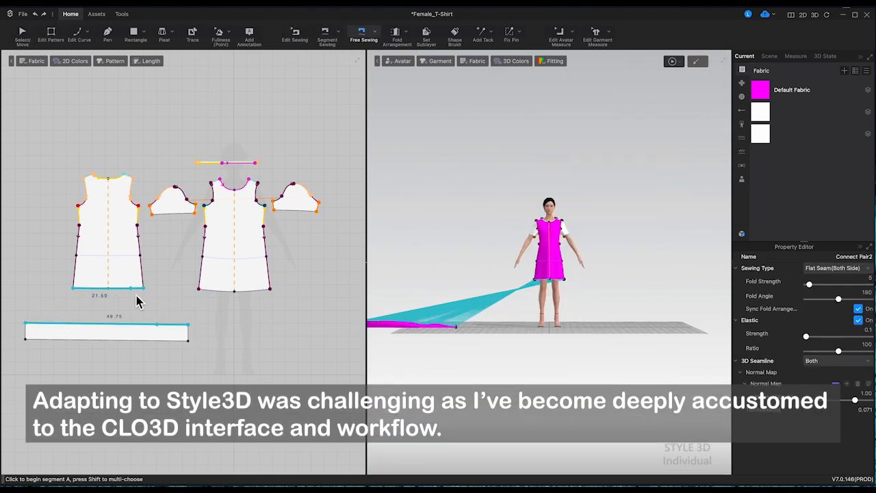
pyautogui.rightClick(106, 331)
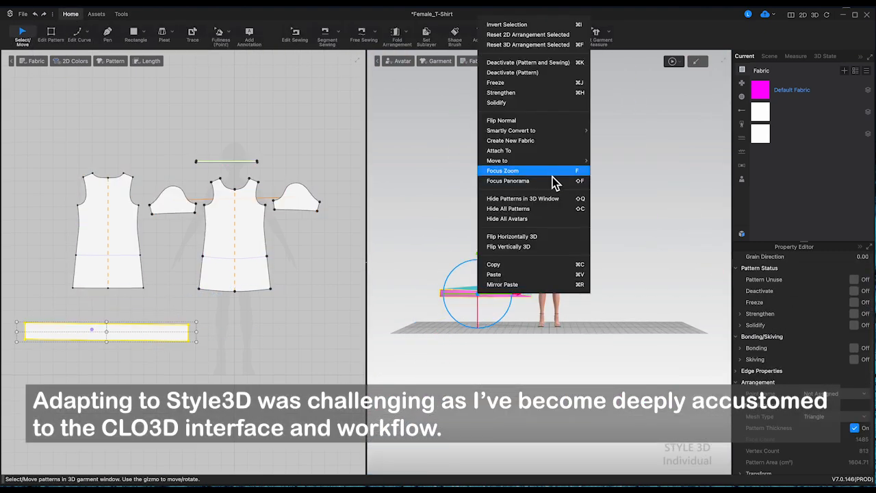
pyautogui.click(503, 171)
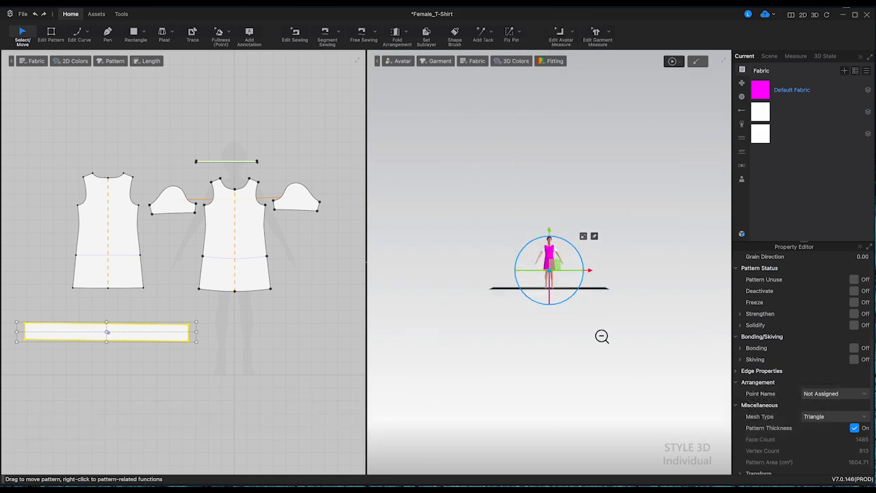